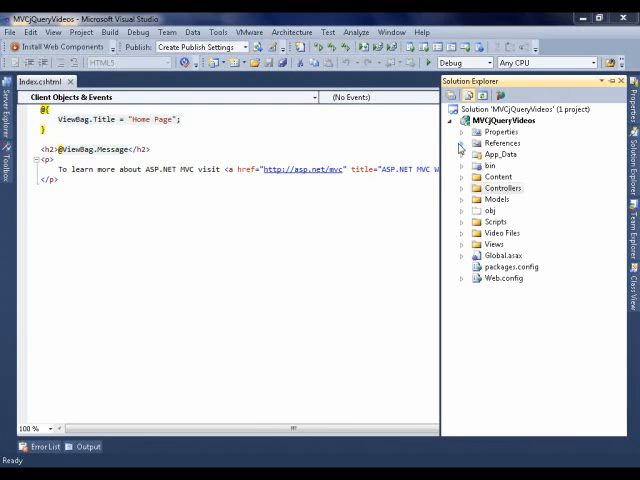
Step: Inspect the References, Content and IG Scripts folders by expanding and collapsing them
left_click(462, 143)
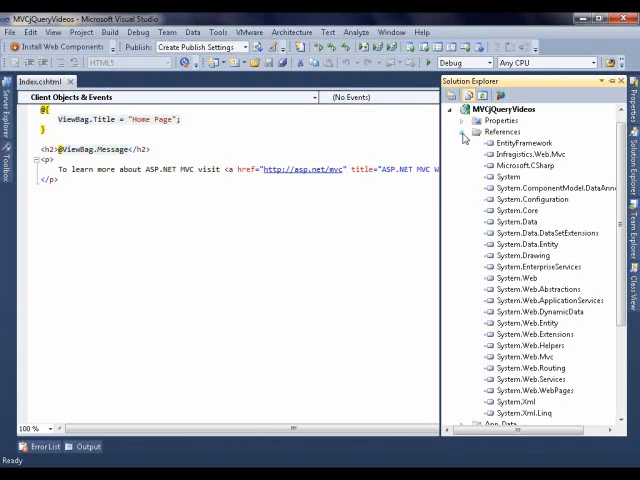
left_click(463, 142)
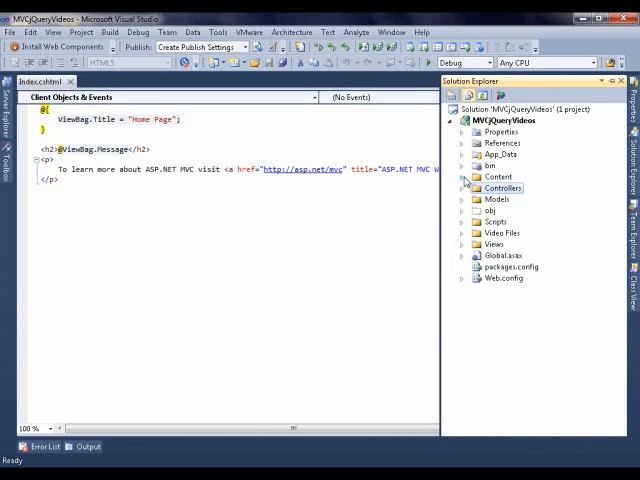
left_click(463, 177)
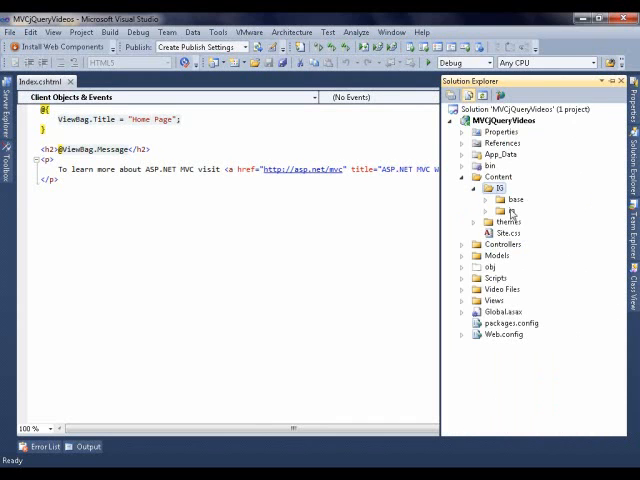
left_click(485, 201)
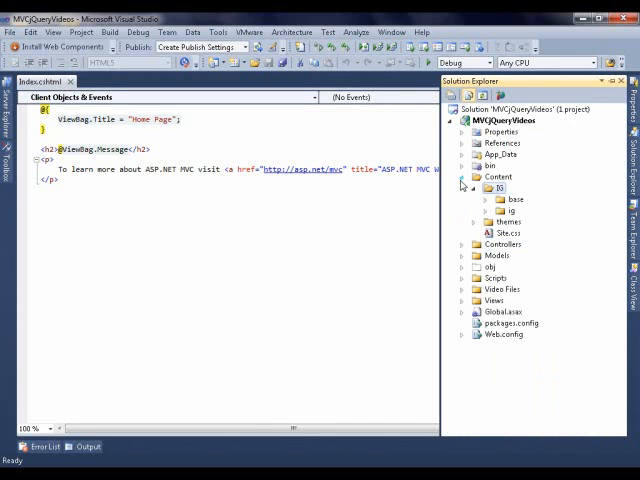
left_click(463, 177)
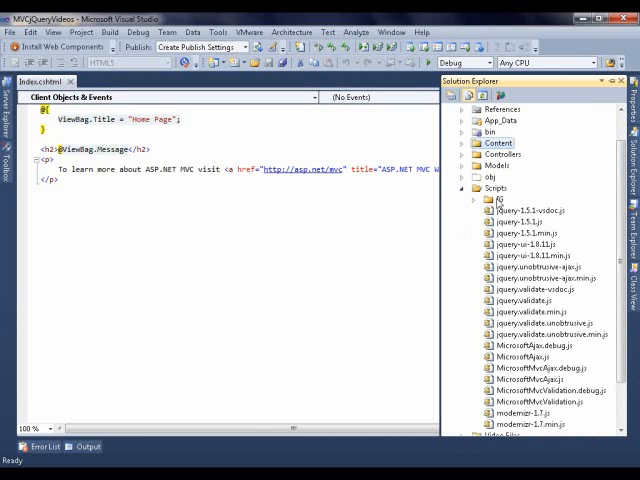
left_click(475, 198)
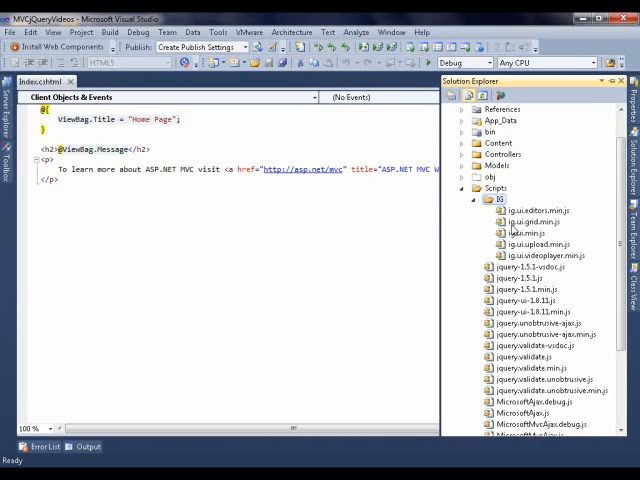
left_click(477, 198)
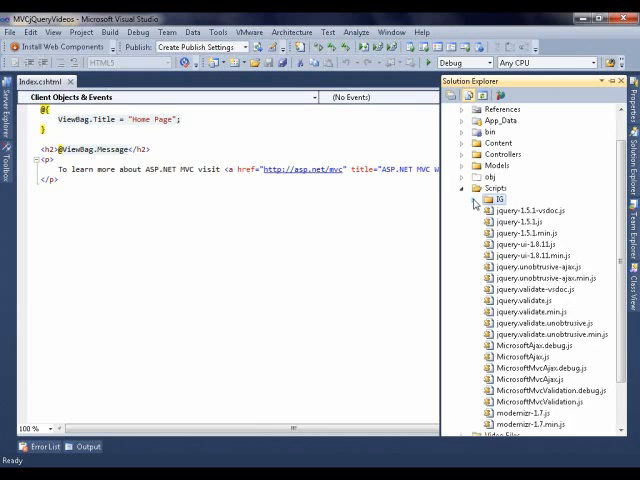
left_click(475, 198)
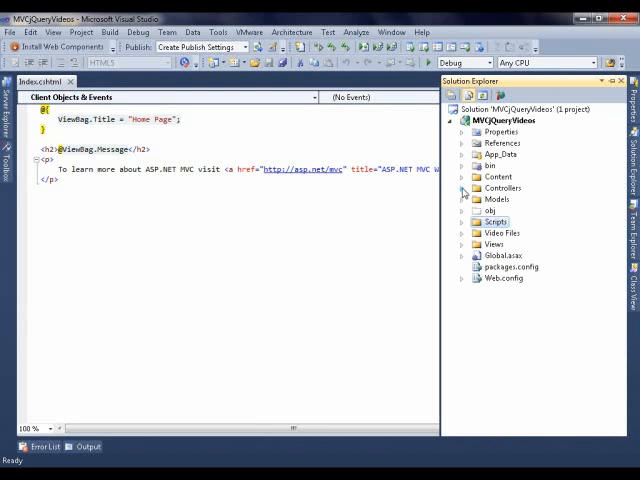
mouse_move(484, 243)
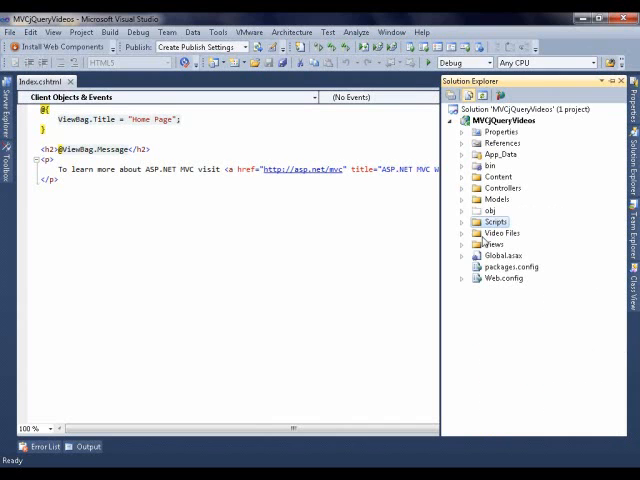
Step: Open Views > Shared > _Layout.cshtml in the editor
left_click(461, 244)
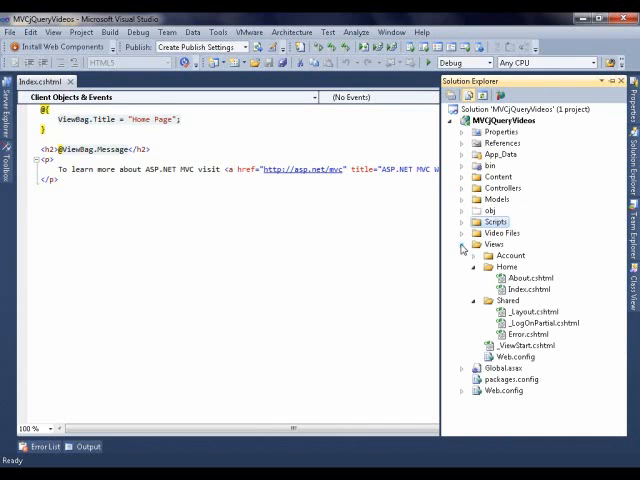
left_click(477, 267)
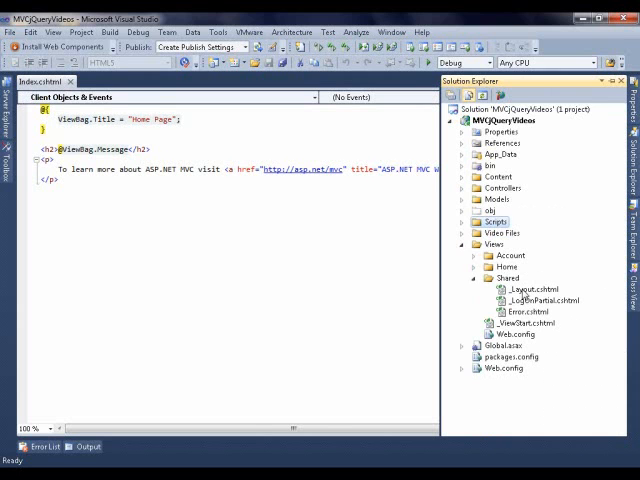
double_click(533, 289)
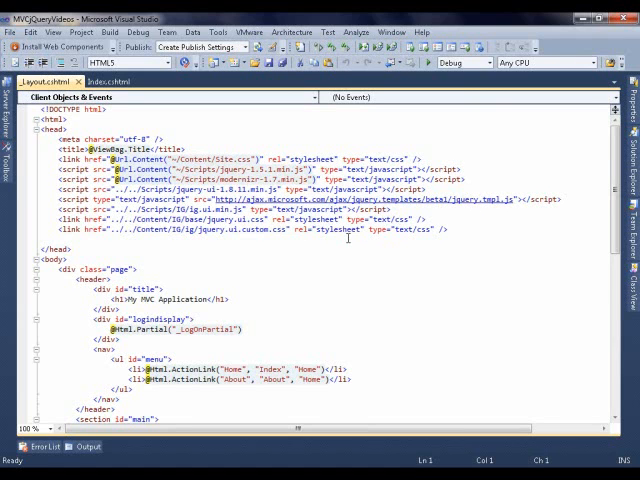
mouse_move(453, 230)
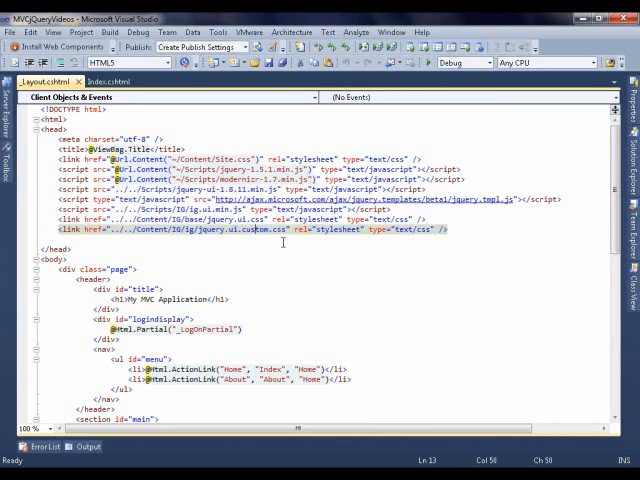
mouse_move(231, 140)
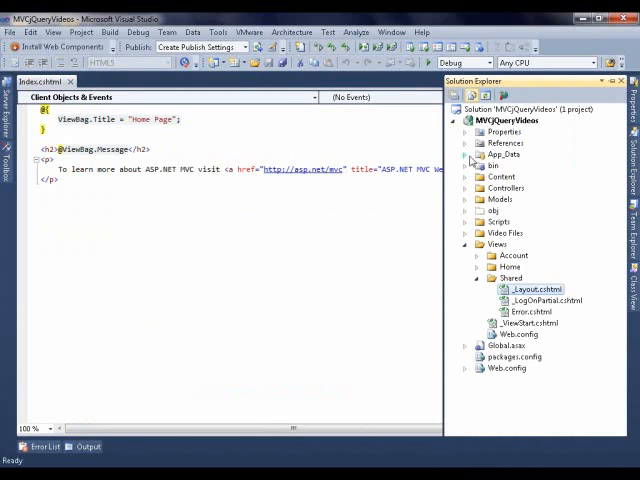
Step: Reveal NORTHWND.MDF in App_Data and start adding a new item to MVCjQueryVideos
left_click(466, 154)
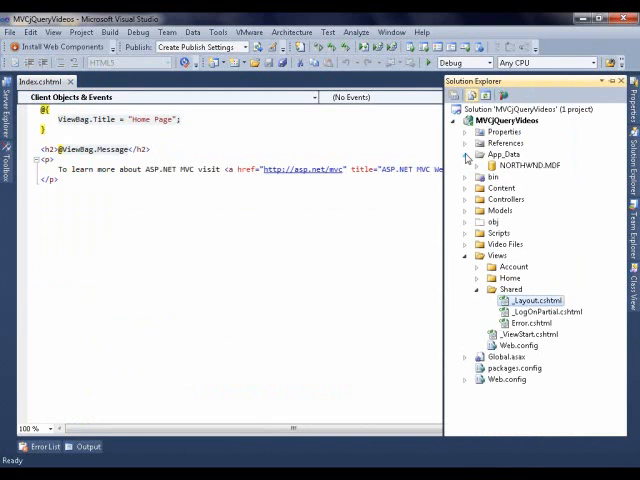
right_click(506, 120)
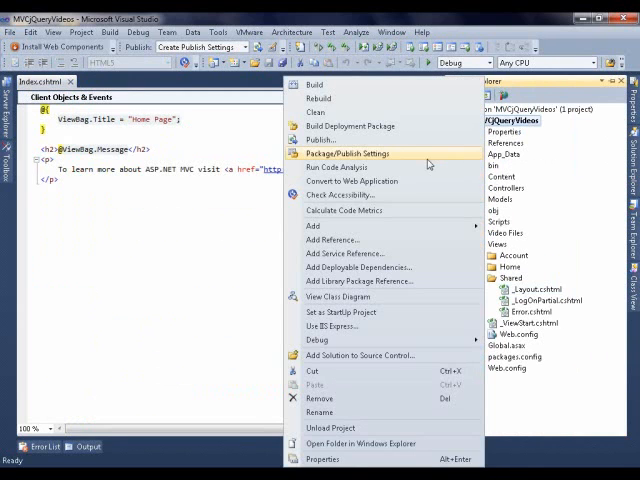
mouse_move(315, 225)
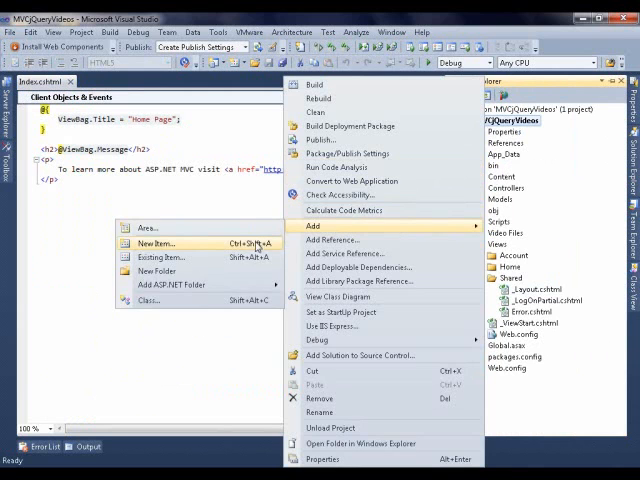
left_click(158, 243)
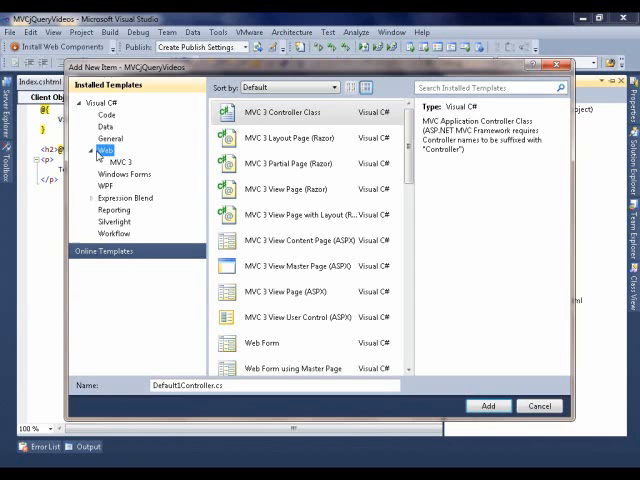
Step: Add an ADO.NET Entity Data Model named NorthWind.edmx from the Data templates
left_click(106, 126)
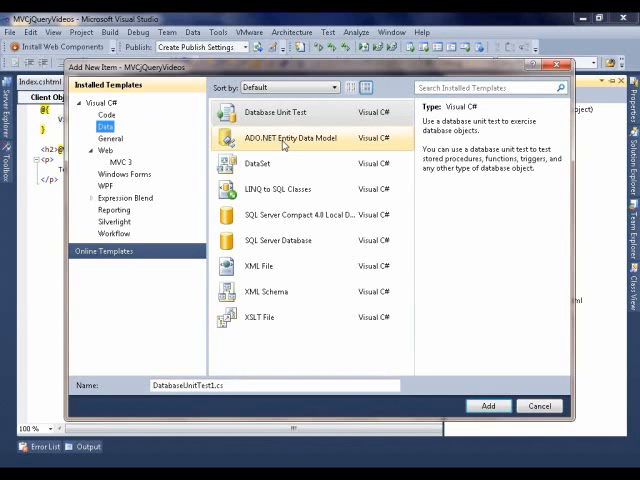
left_click(291, 137)
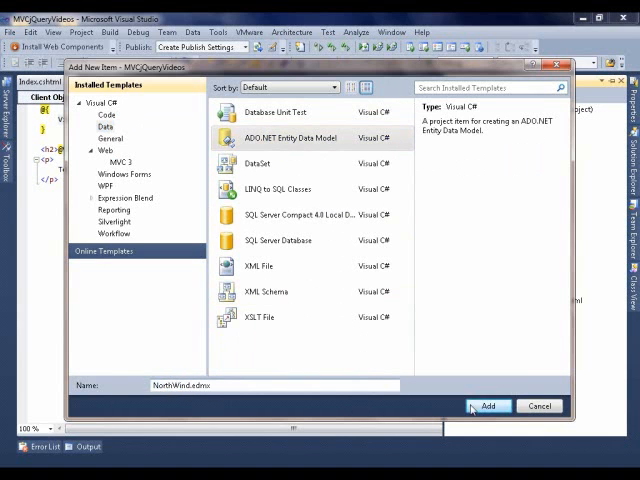
left_click(487, 405)
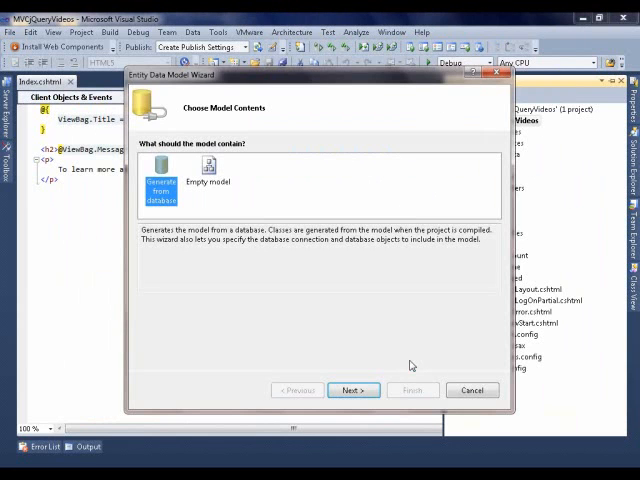
mouse_move(380, 372)
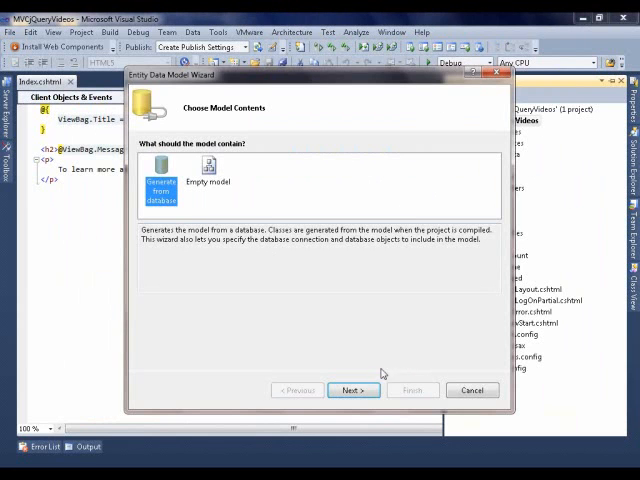
Step: Generate the model from the NORTHWND.MDF connection, including only the Customers table
left_click(352, 390)
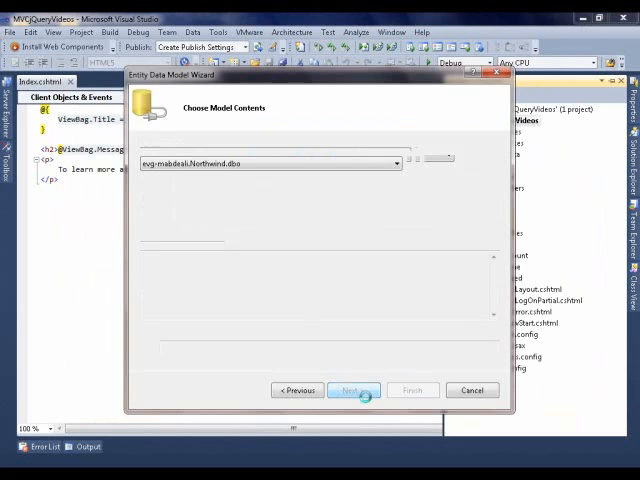
left_click(353, 390)
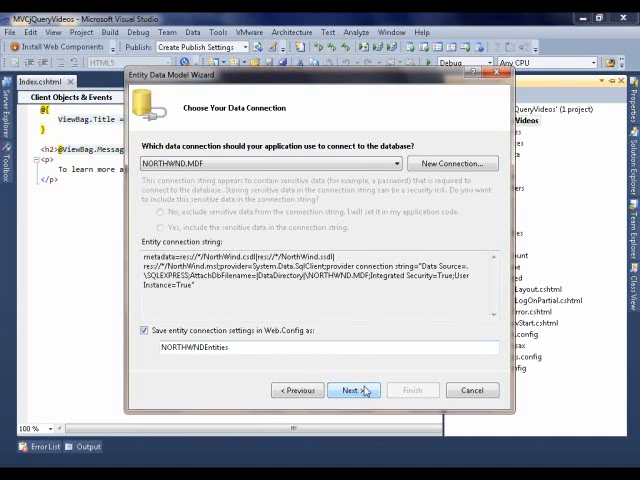
left_click(352, 390)
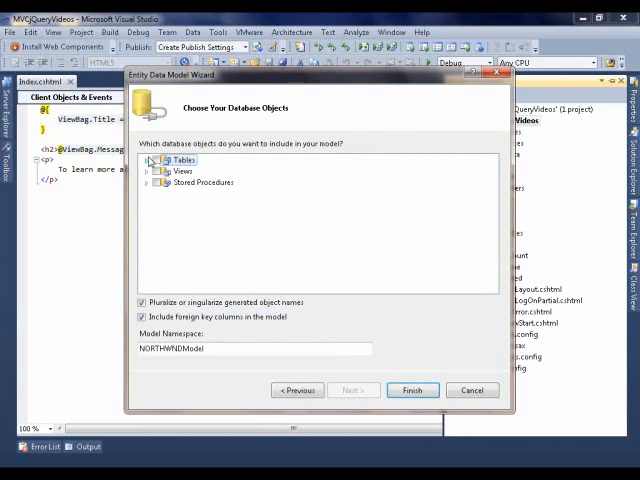
left_click(148, 159)
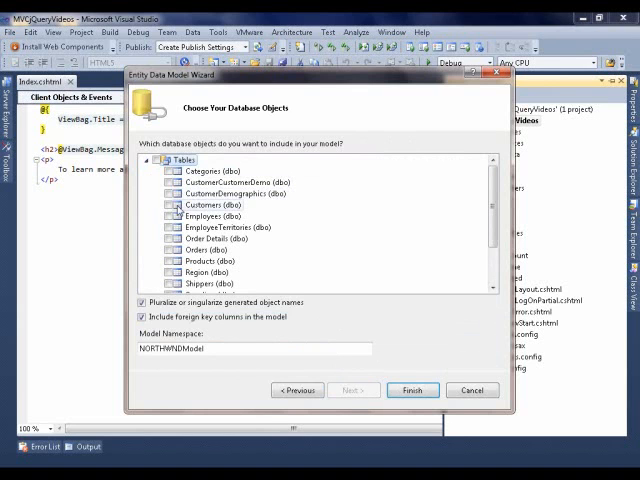
left_click(171, 205)
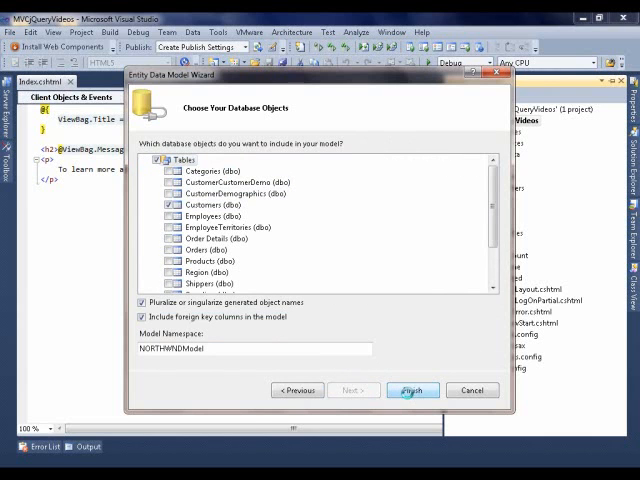
left_click(411, 390)
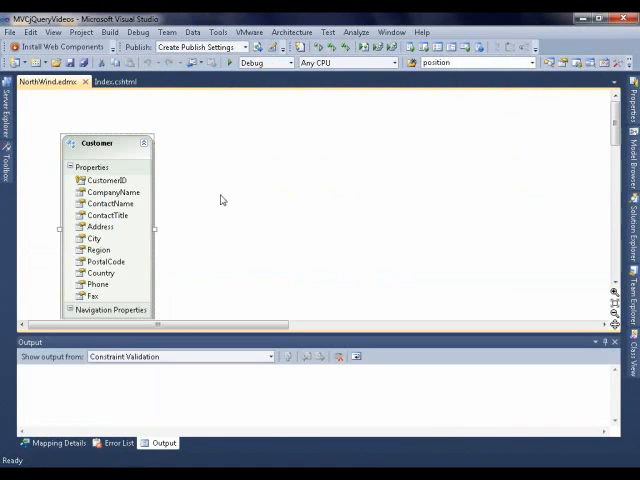
mouse_move(166, 240)
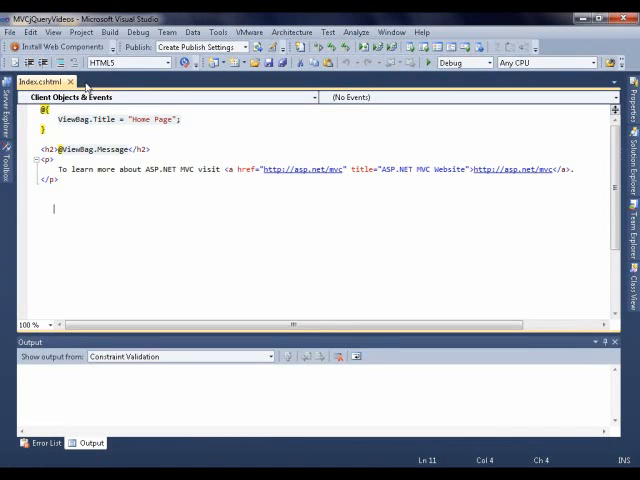
mouse_move(560, 193)
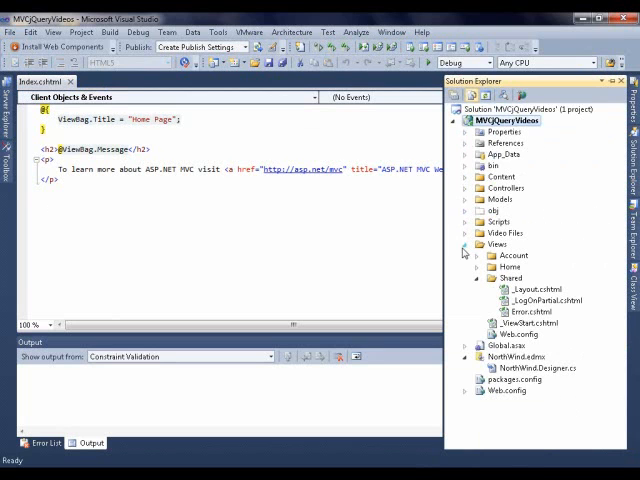
Step: Collapse Views, expand Controllers and open HomeController.cs
left_click(481, 278)
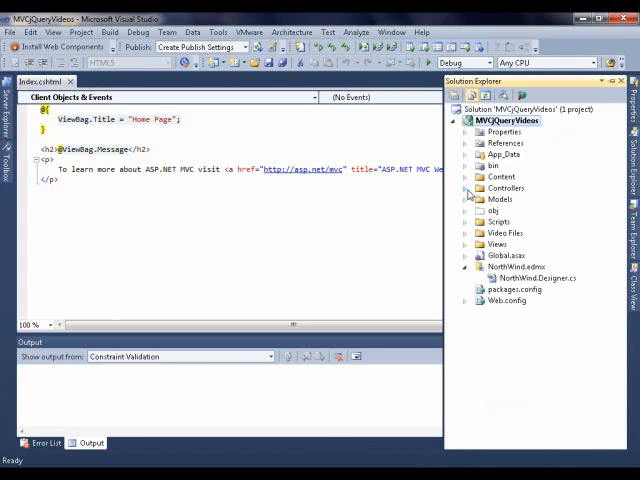
left_click(472, 188)
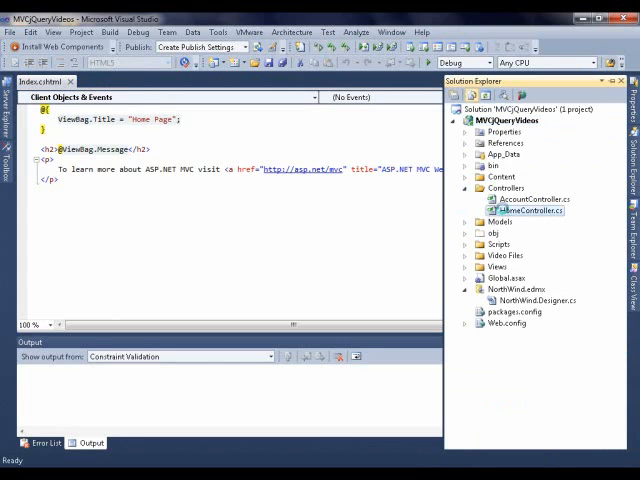
double_click(529, 225)
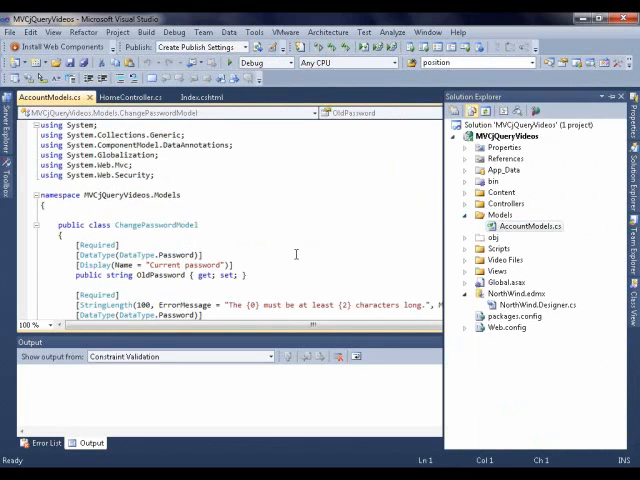
Step: Scroll to the end of AccountModels.cs and begin a public class after RegisterModel
scroll("down", 3)
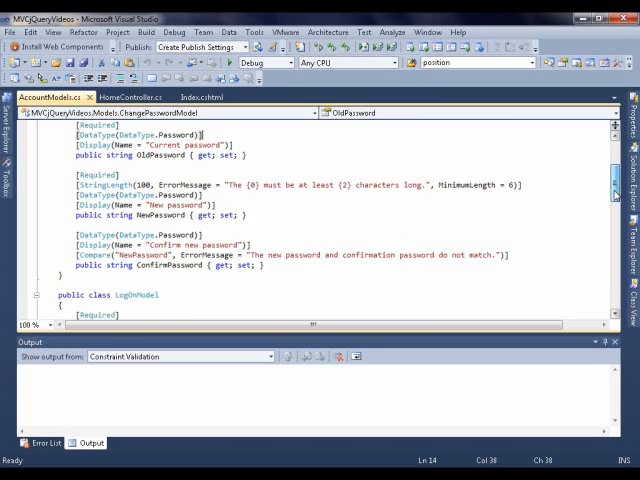
scroll("down", 3)
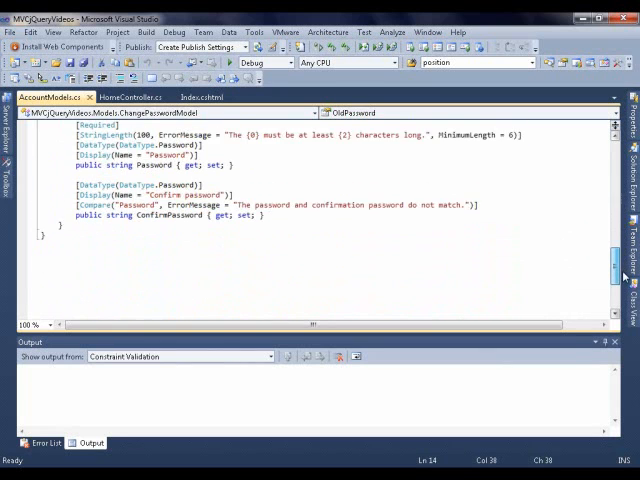
scroll("up", 3)
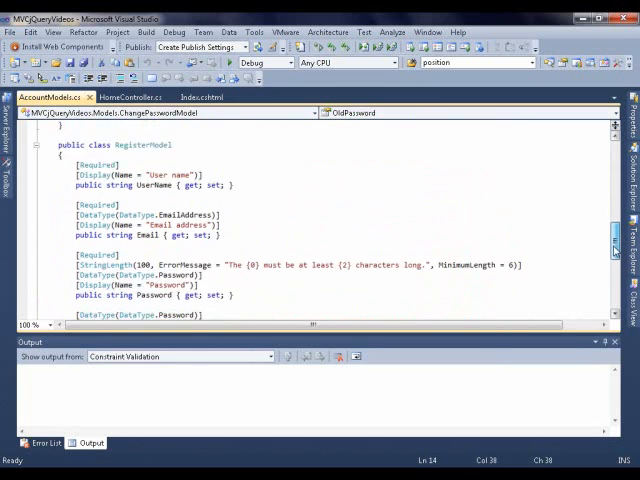
scroll("down", 3)
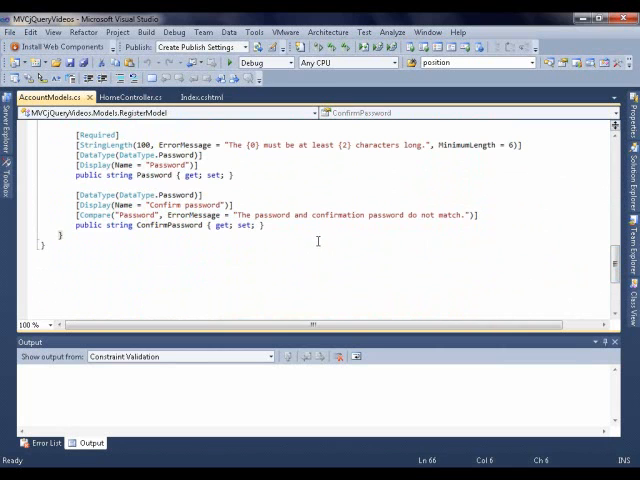
type("public class CusotmerMo")
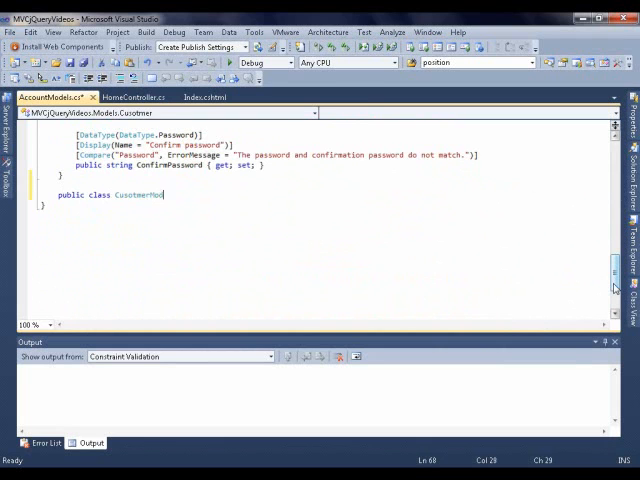
Step: Write the CusotmerModel class with GetCustomerList, import System.Linq, and close AccountModels.cs
type("del")
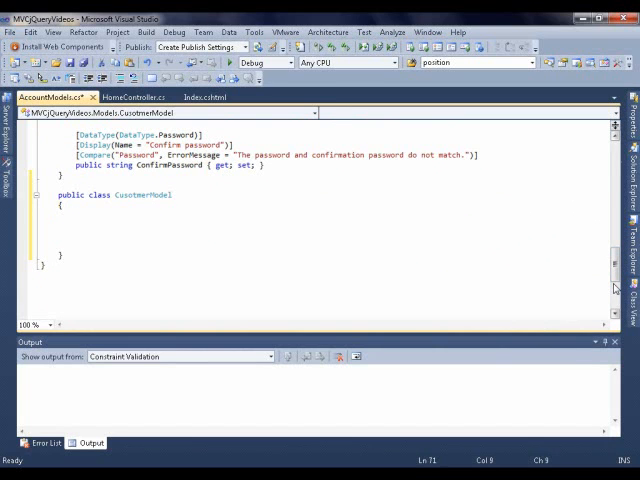
left_click(78, 223)
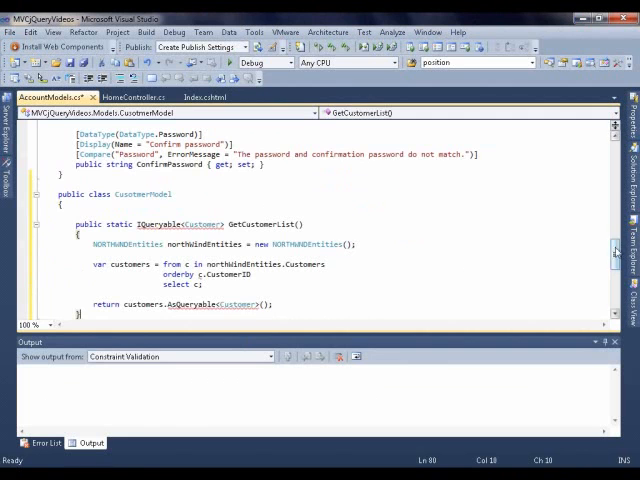
scroll("down", 3)
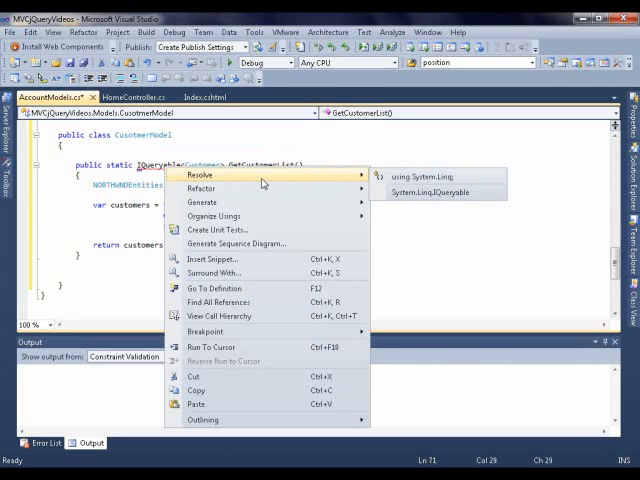
left_click(430, 176)
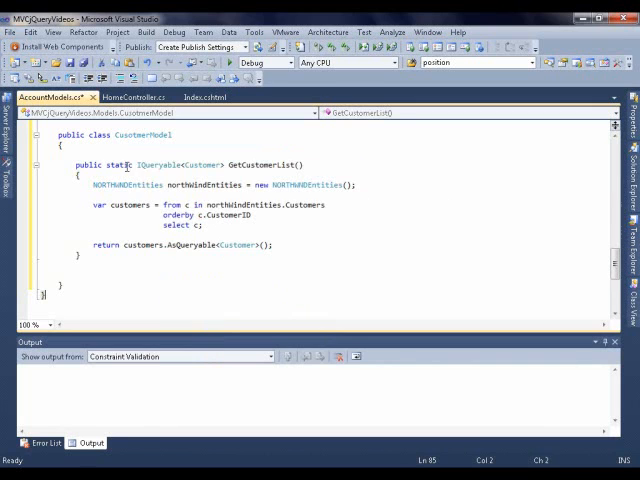
mouse_move(160, 165)
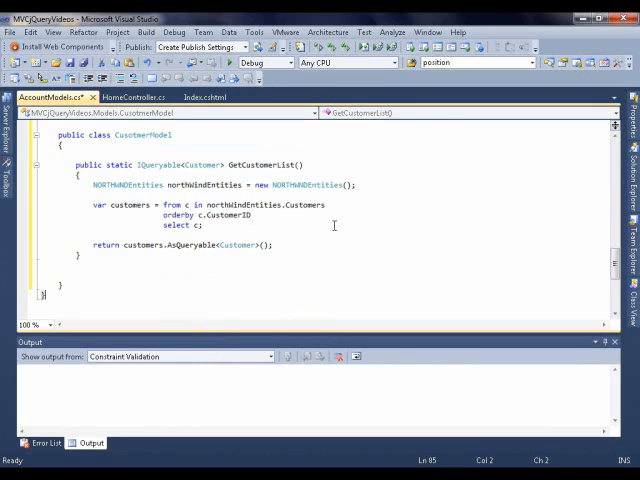
mouse_move(238, 237)
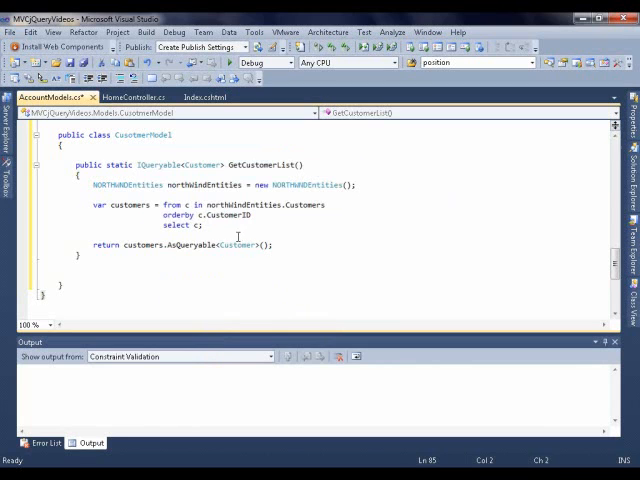
mouse_move(309, 204)
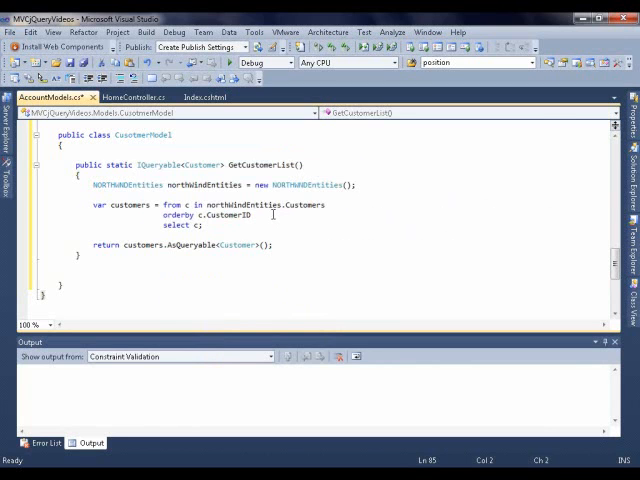
mouse_move(235, 230)
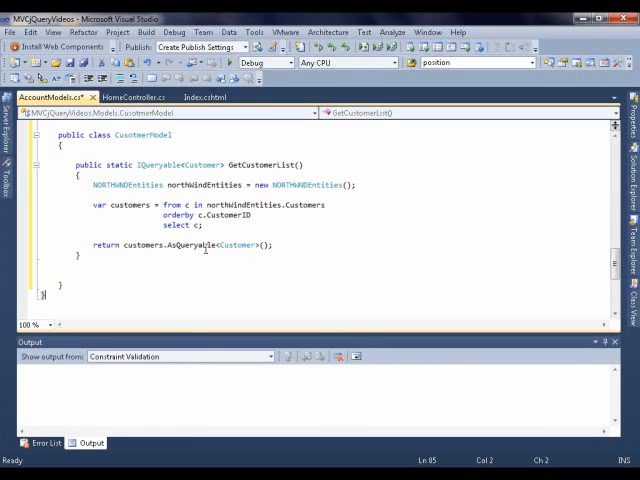
mouse_move(190, 246)
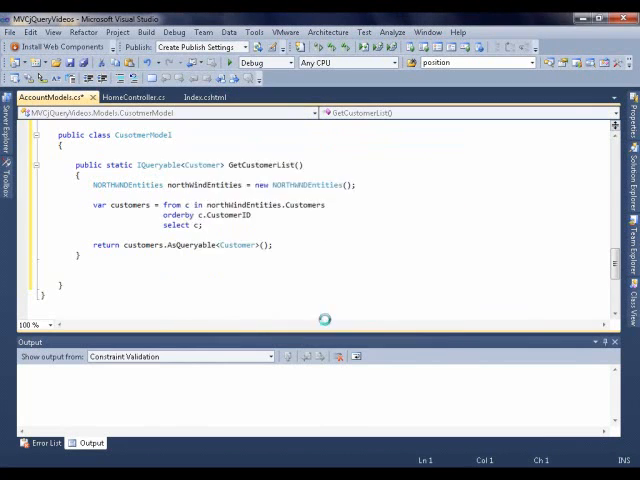
left_click(115, 97)
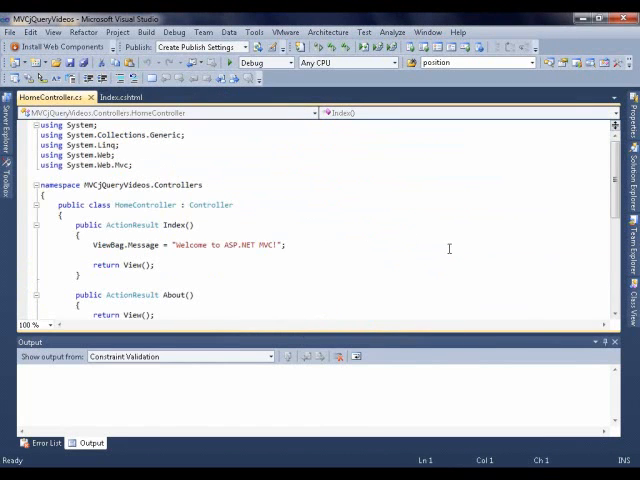
Step: Paste a [GridDataSourceAction] CustomerList action returning CustomerModel.GetCustomerList() into HomeController
scroll("down", 3)
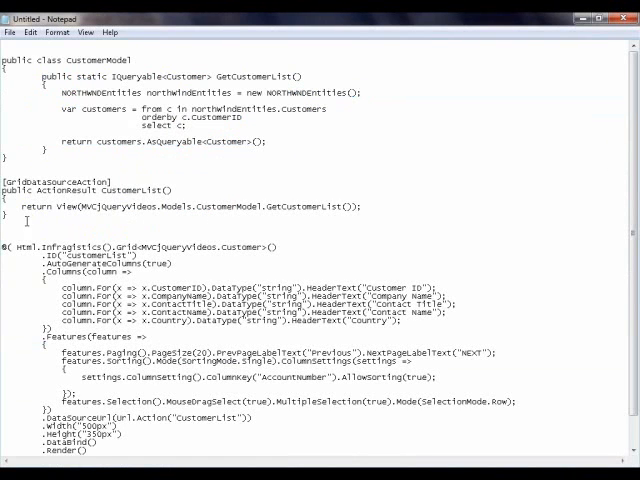
left_click_drag(2, 181, 365, 213)
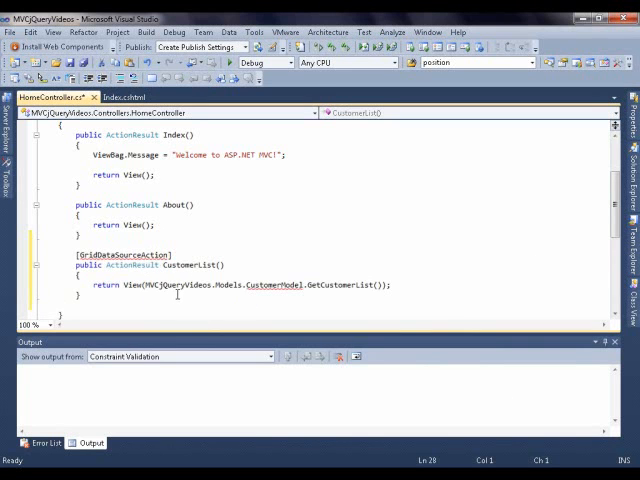
mouse_move(185, 285)
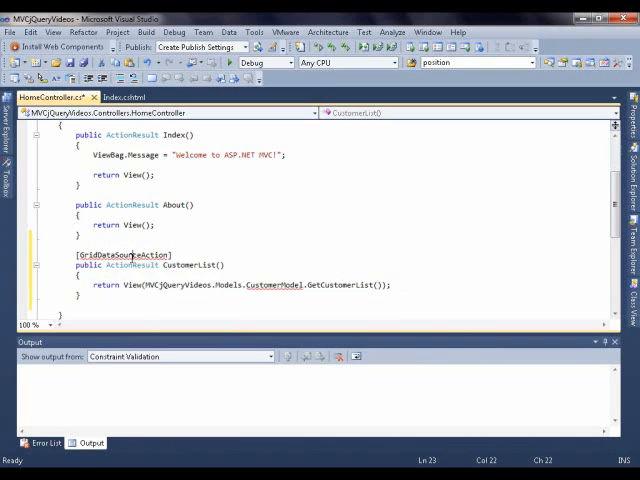
right_click(130, 255)
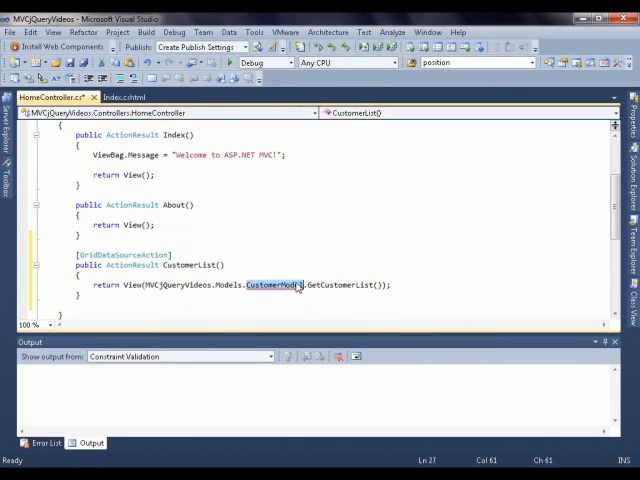
key("Delete")
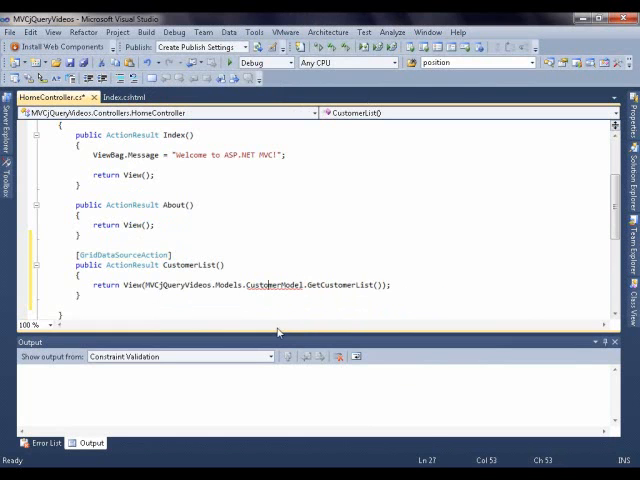
left_click(632, 170)
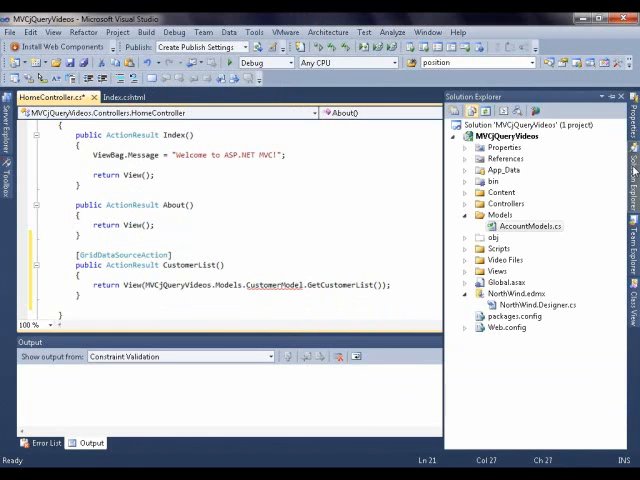
mouse_move(481, 228)
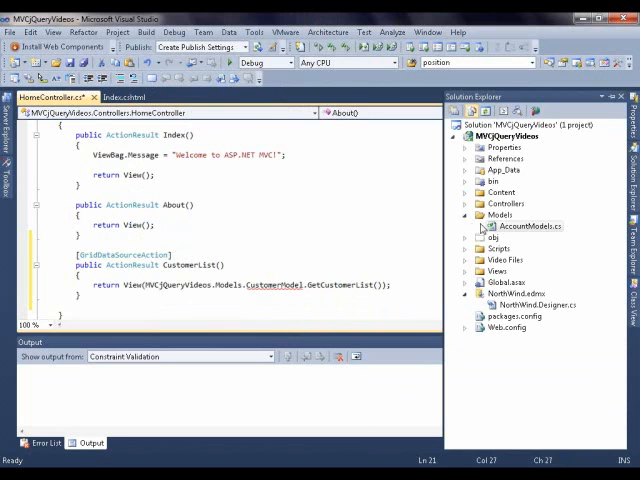
Step: Review the saved CustomerModel in AccountModels.cs, then switch to Index.cshtml
double_click(530, 226)
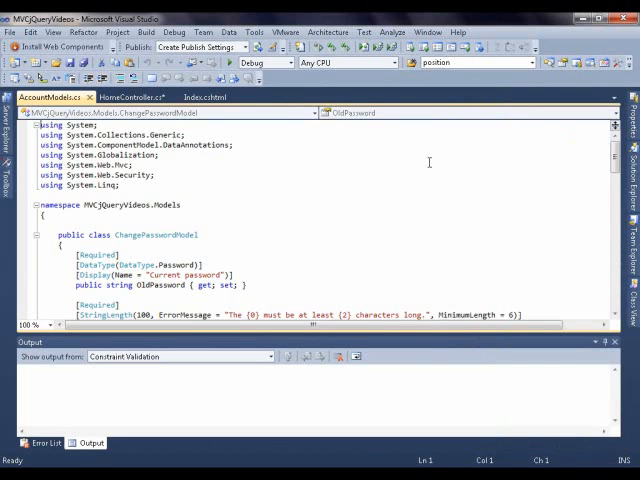
scroll("down", 3)
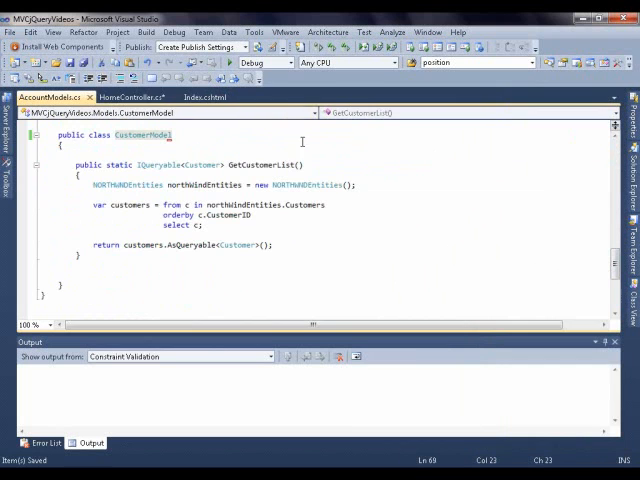
left_click(130, 96)
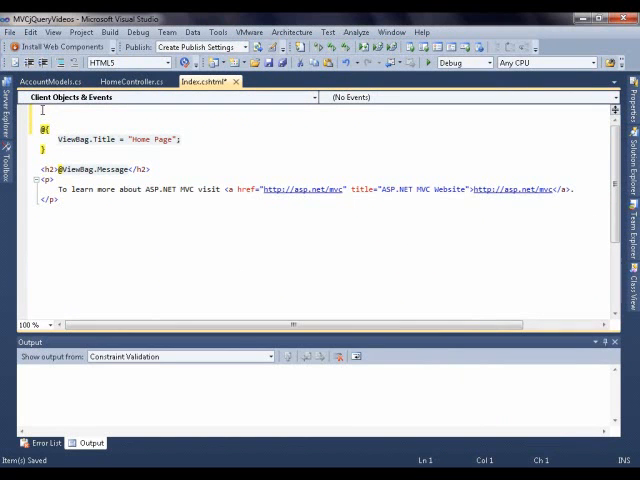
type("using")
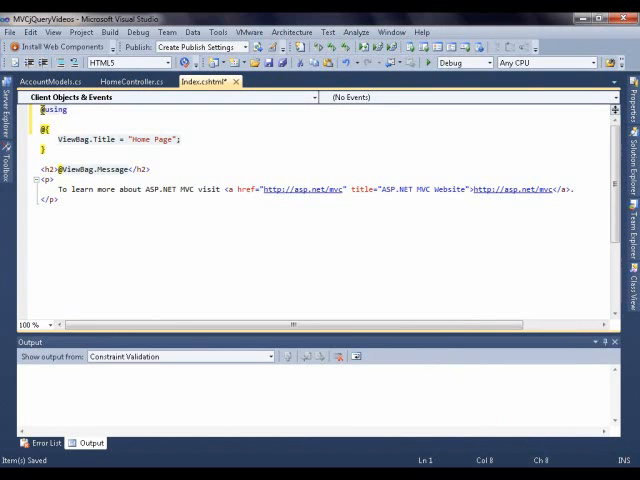
type("Infragistics.Web.Mvc;")
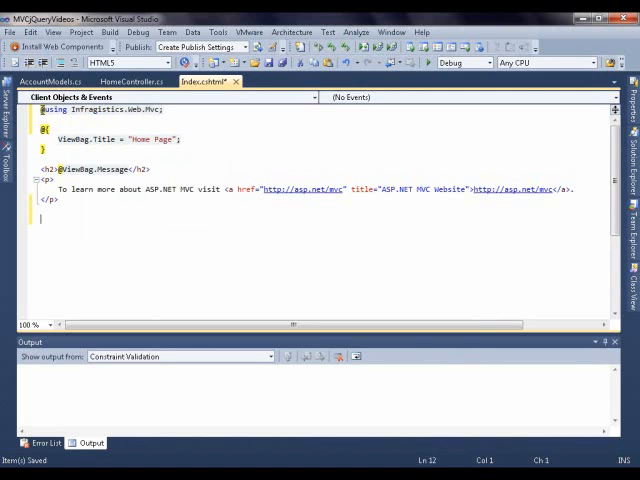
type("@Html.in")
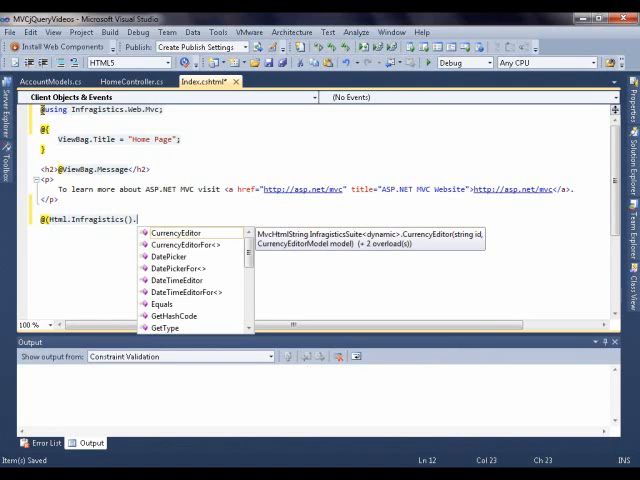
type("g")
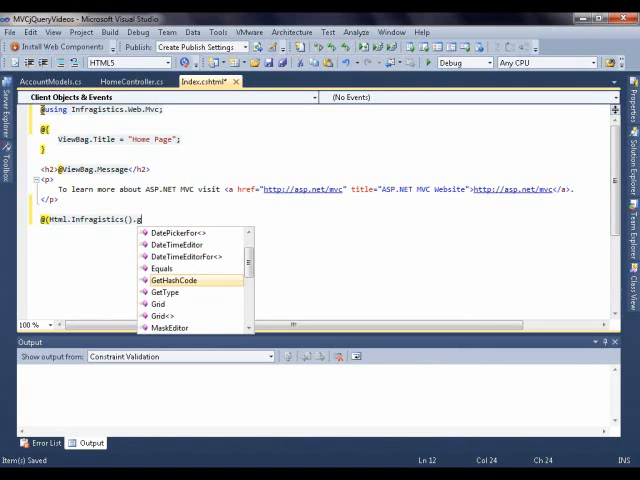
type("rid(")
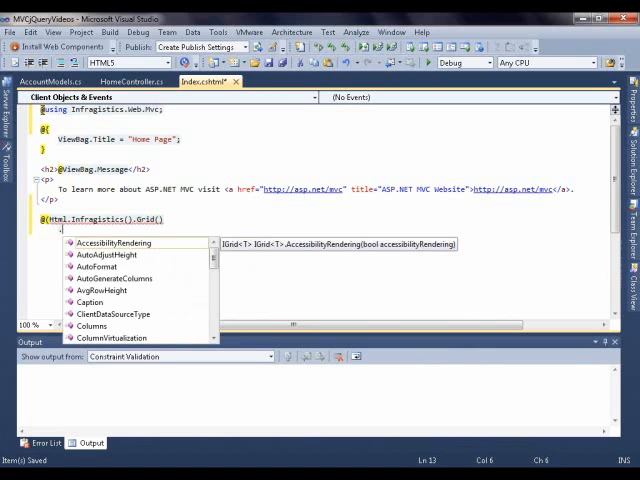
type("aut")
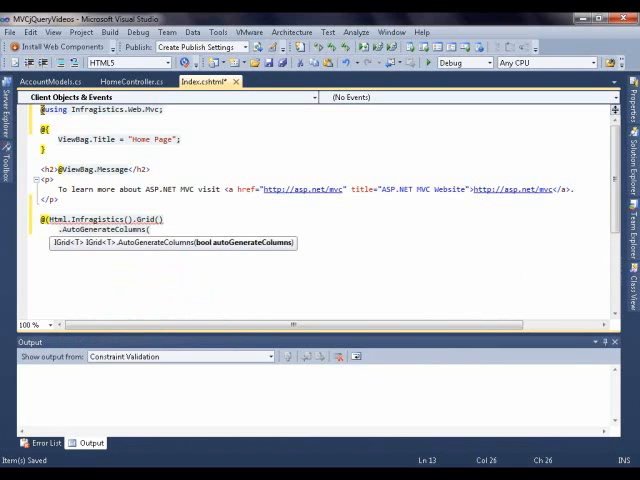
type("tru")
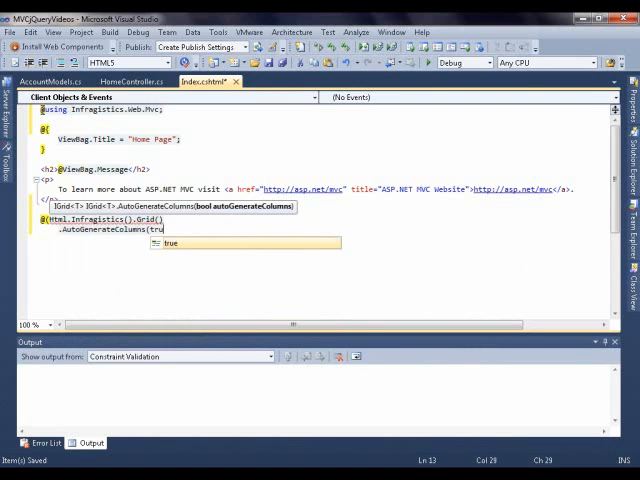
key("Return")
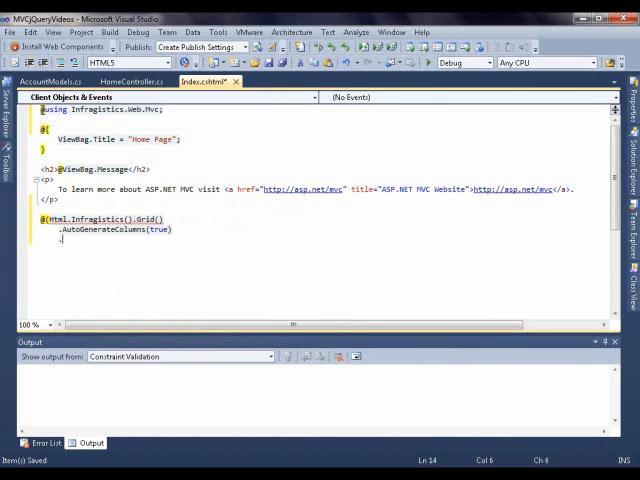
type(".")
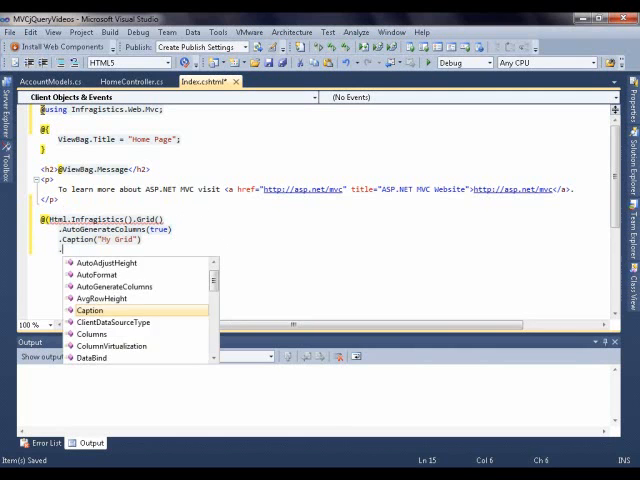
scroll("down", 3)
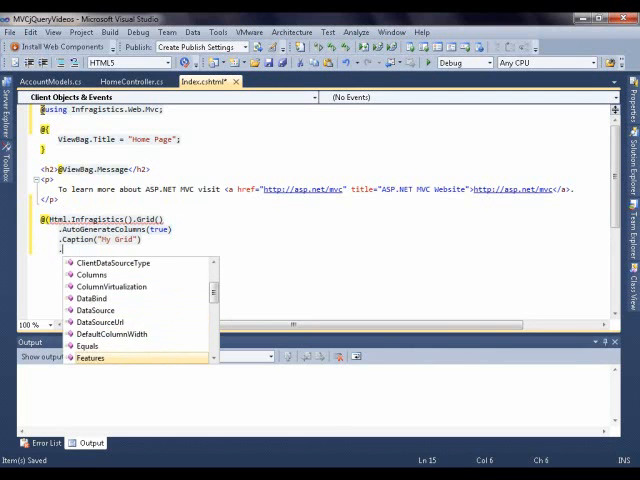
scroll("down", 3)
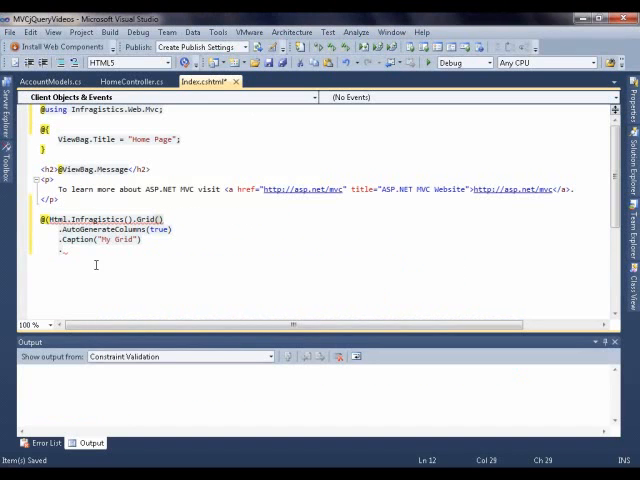
Step: Review the pasted customerList igGrid code with columns, paging, sorting and selection
scroll("down", 3)
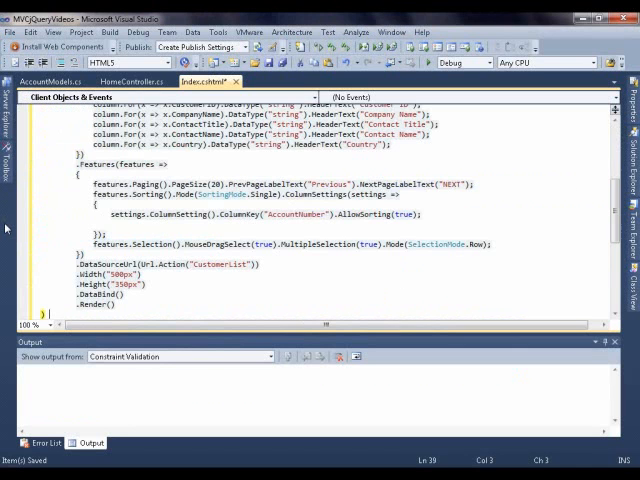
scroll("up", 3)
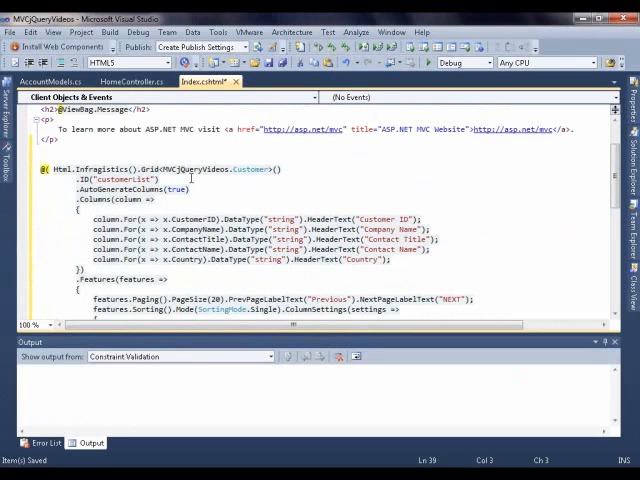
mouse_move(148, 168)
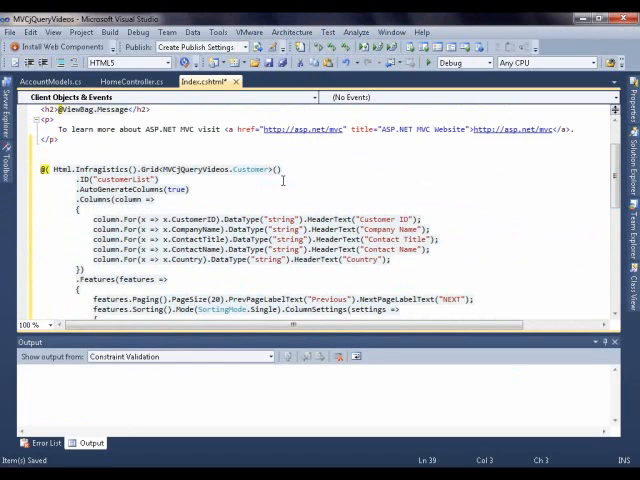
mouse_move(250, 168)
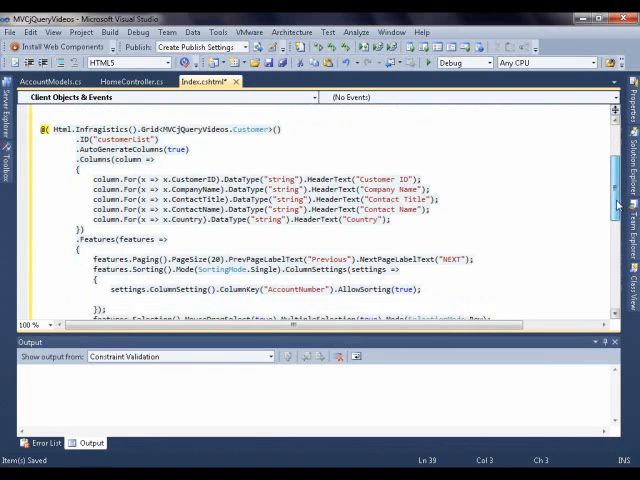
scroll("up", 3)
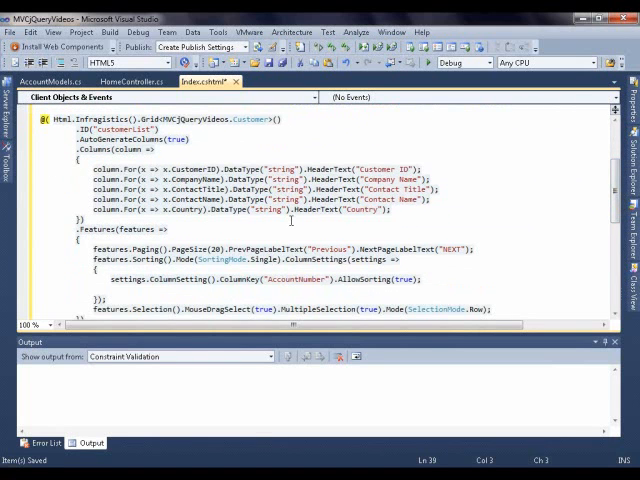
scroll("down", 3)
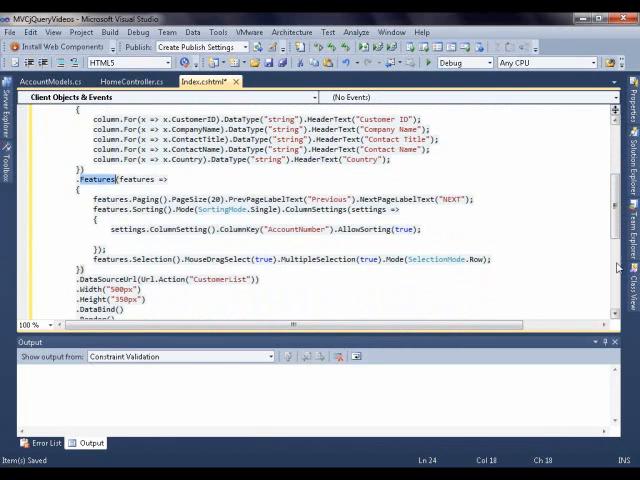
scroll("down", 3)
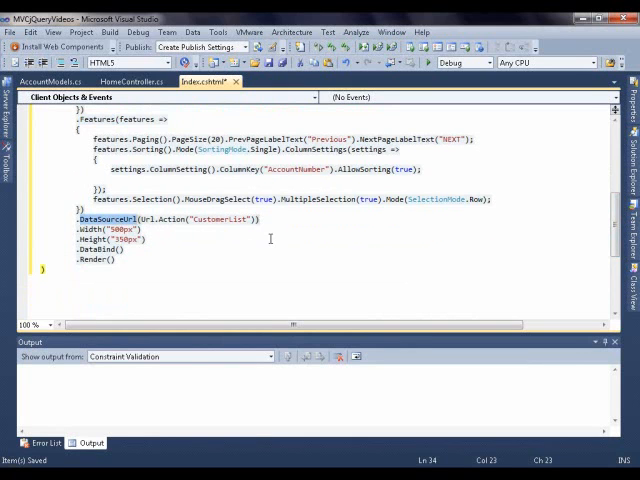
mouse_move(235, 219)
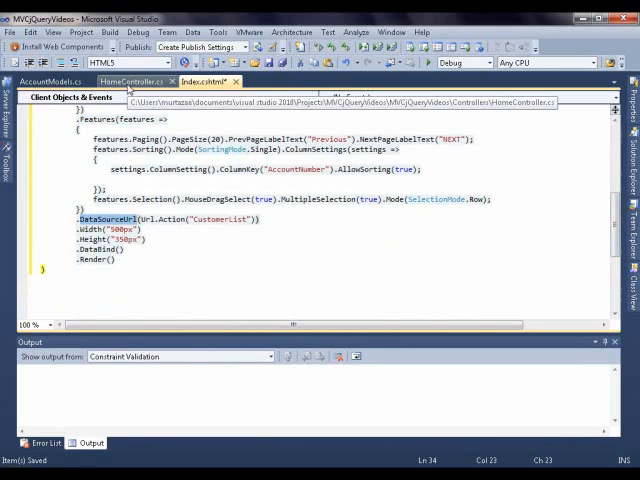
mouse_move(120, 239)
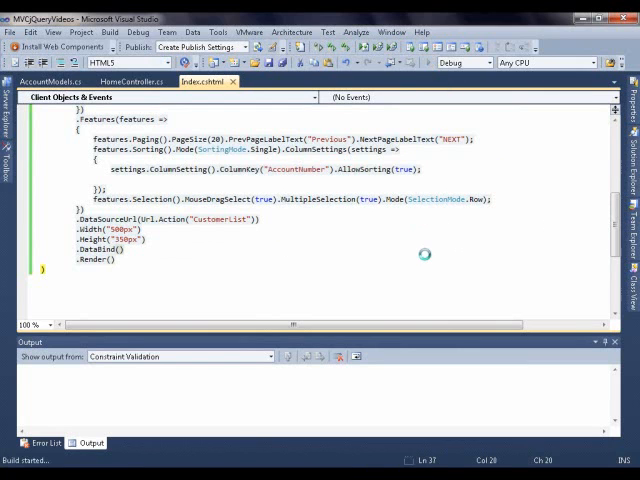
key("F5")
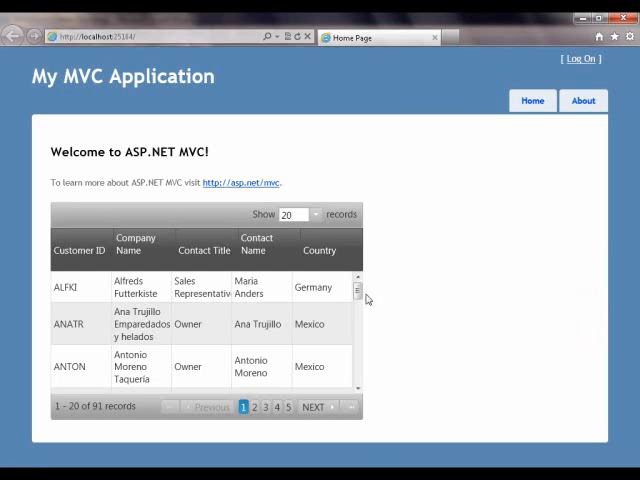
mouse_move(315, 407)
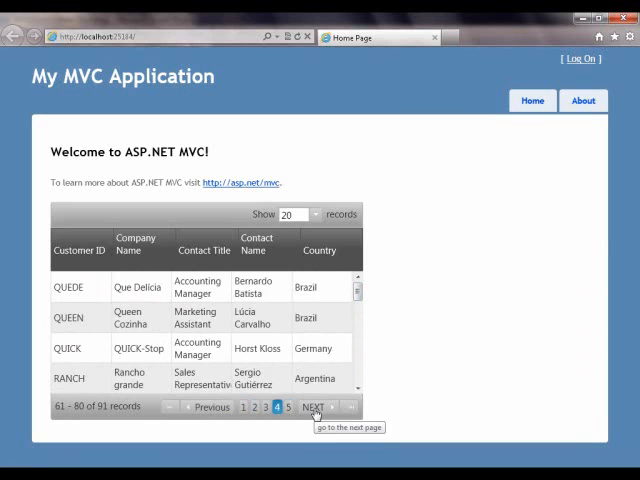
Step: Page through customers, switch the grid to 50 records per page, and return to page 1
left_click(258, 407)
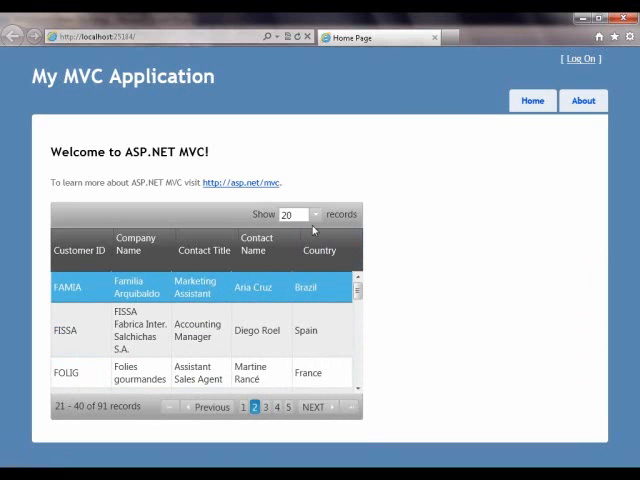
left_click(303, 214)
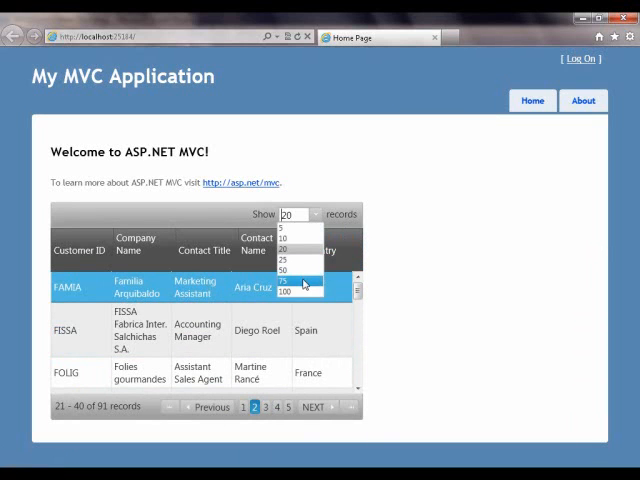
left_click(282, 277)
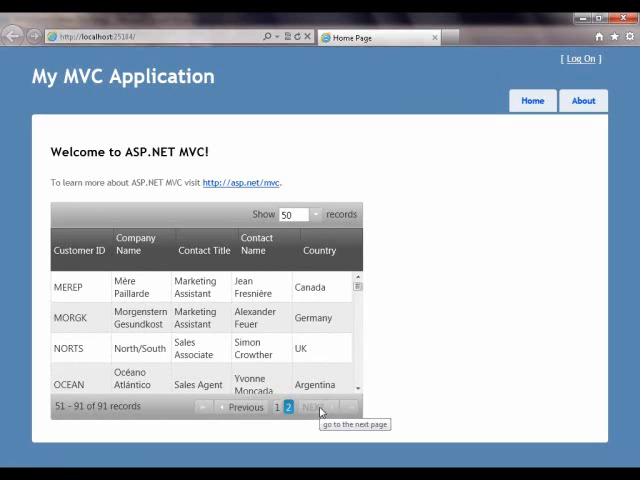
left_click(276, 407)
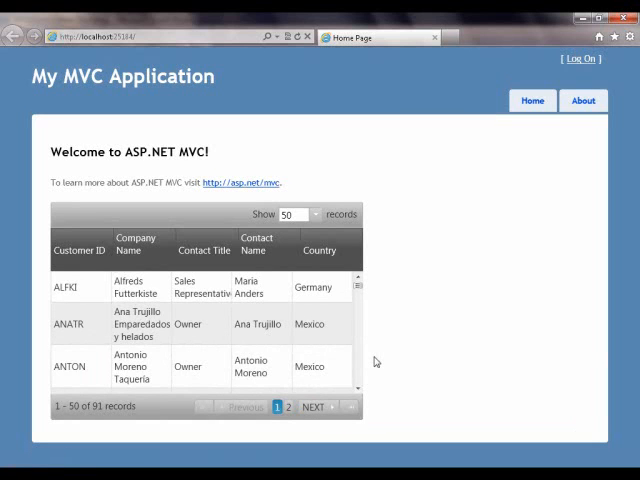